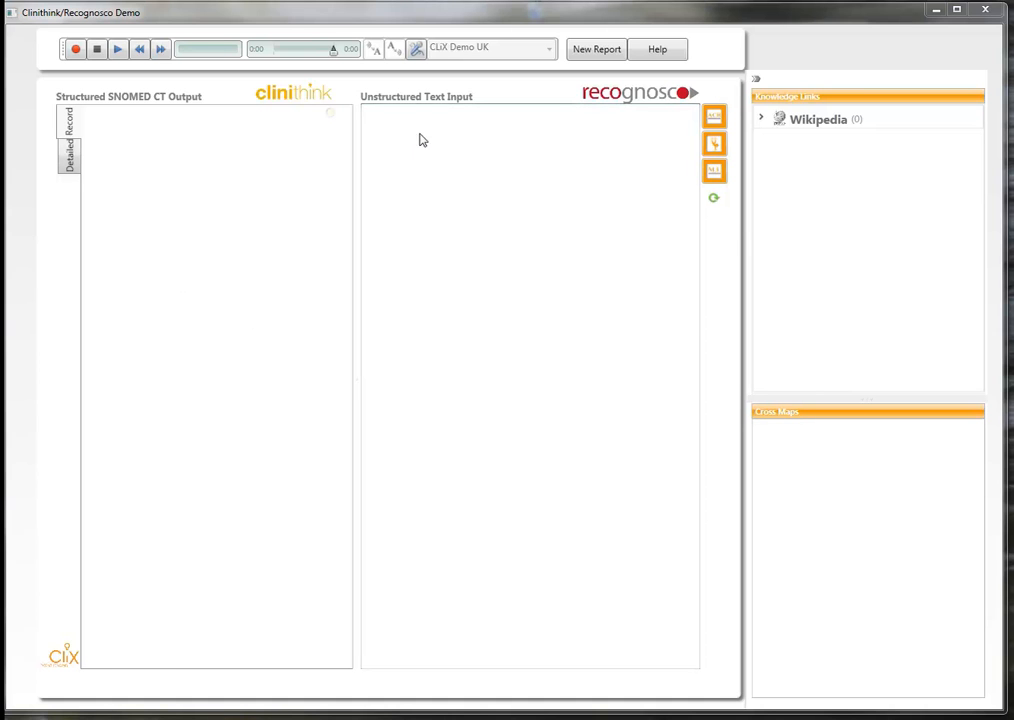
{"action": "mouse_move", "coordinate": [412, 118]}
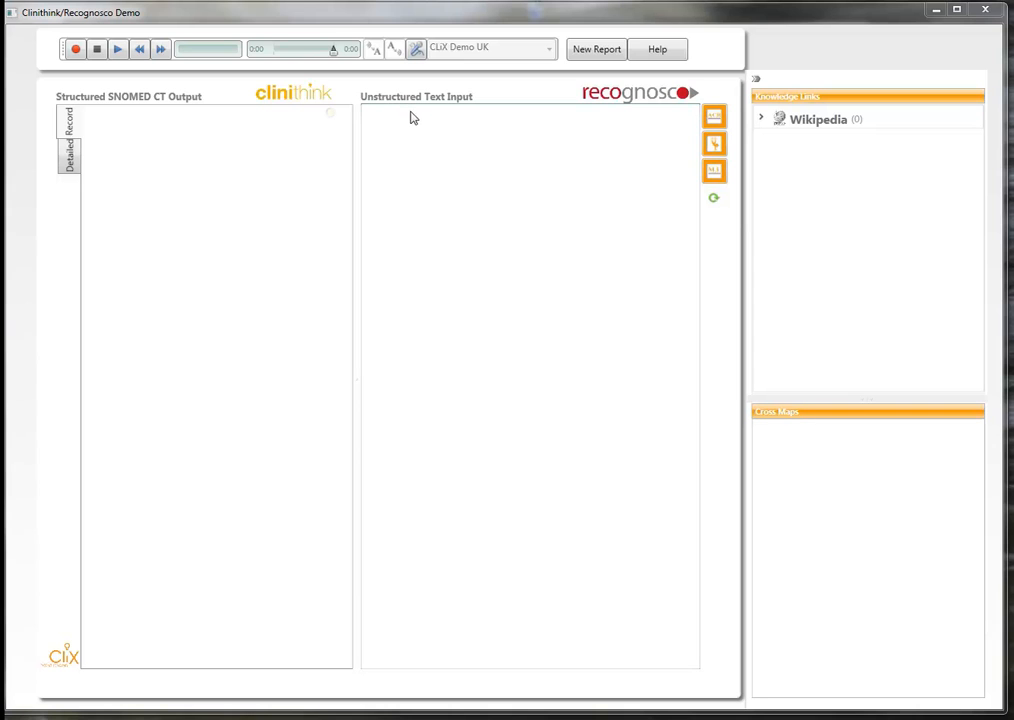
{"action": "mouse_move", "coordinate": [420, 142]}
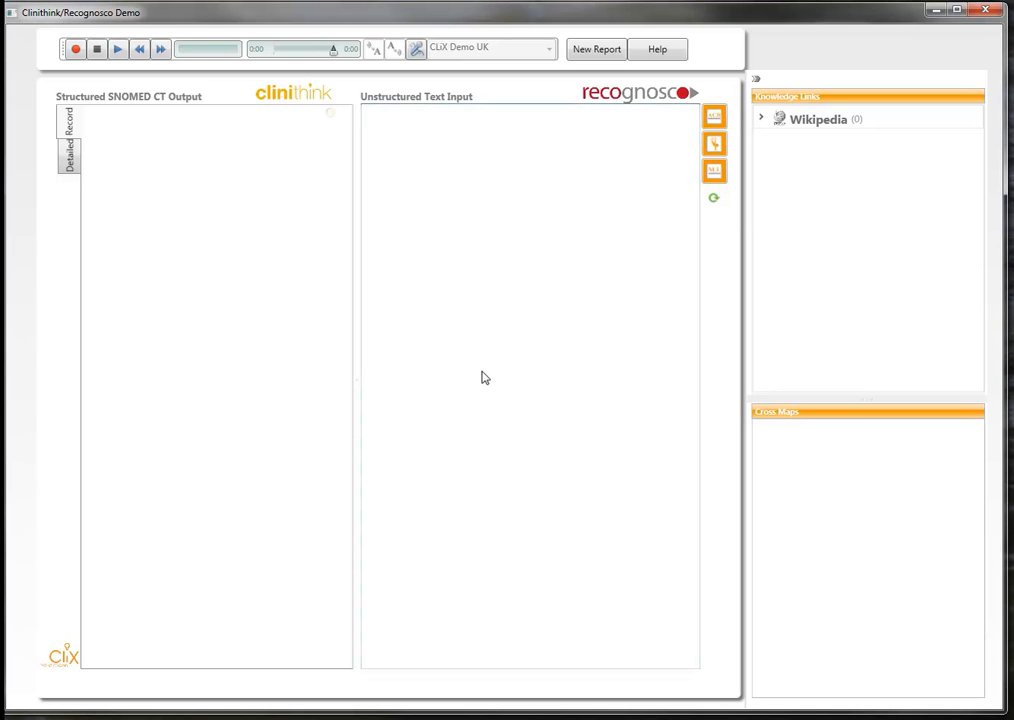
- Dictate the complaint and history: female presenting with headache, denies trauma
{"action": "type", "text": "presented with"}
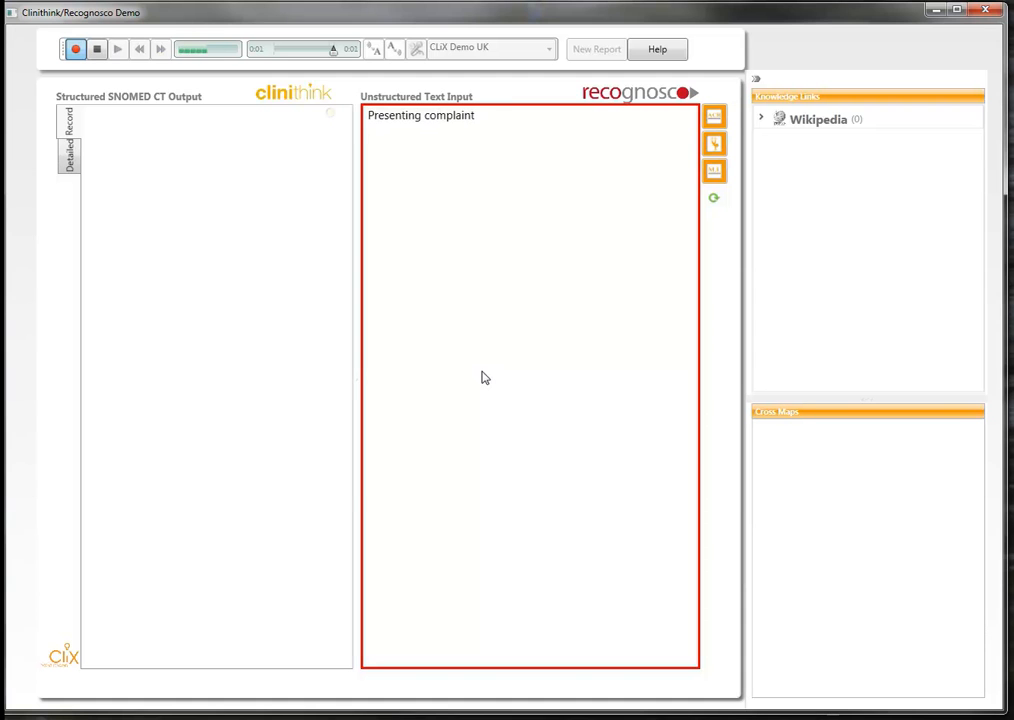
{"action": "type", "text": ": Headache"}
{"action": "type", "text": "History"}
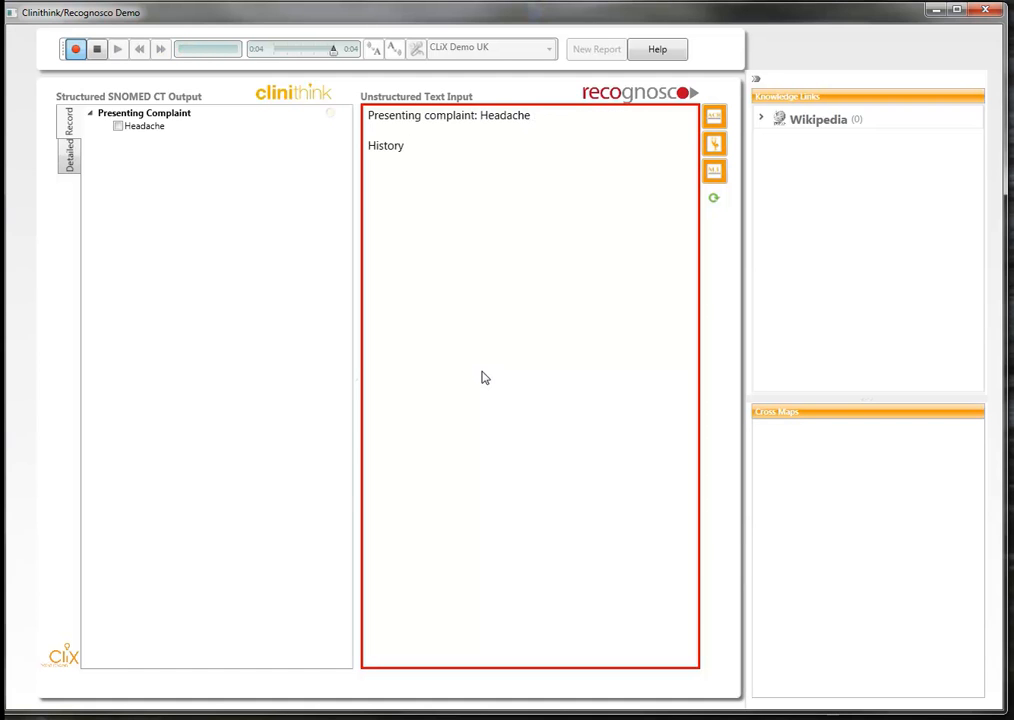
{"action": "type", "text": "the"}
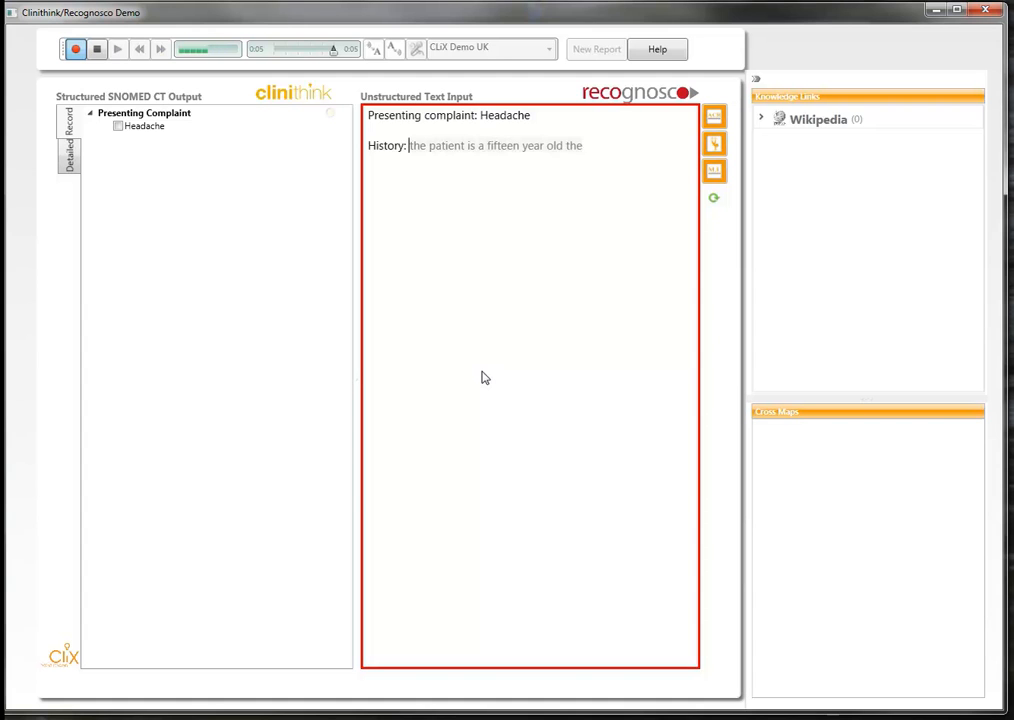
{"action": "type", "text": "female presenting with occipital headache for the last 6 hours."}
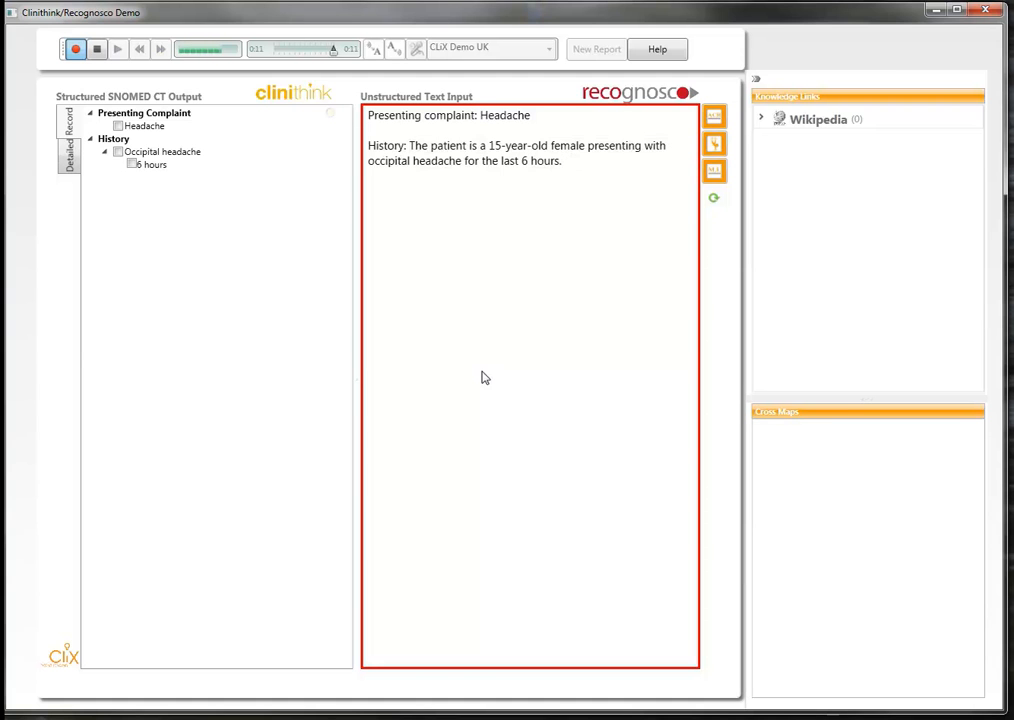
{"action": "type", "text": "she denies trauma."}
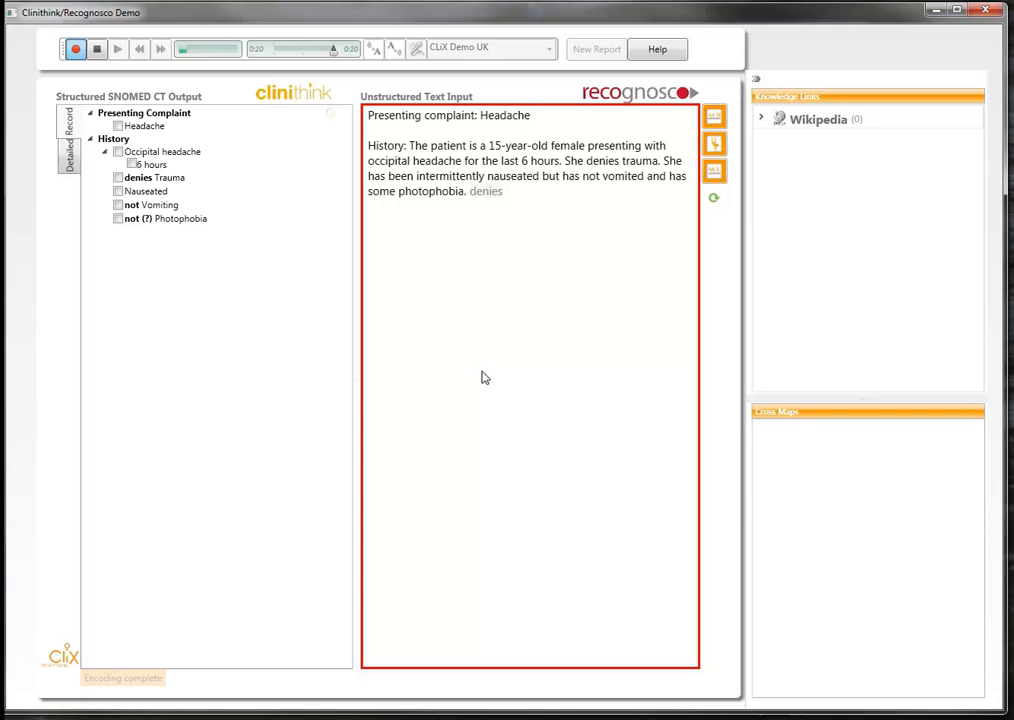
- Dictate the rest: denies fever, no other visual symptoms, photophobia and nausea, paracetamol plan
{"action": "type", "text": "Denies fever."}
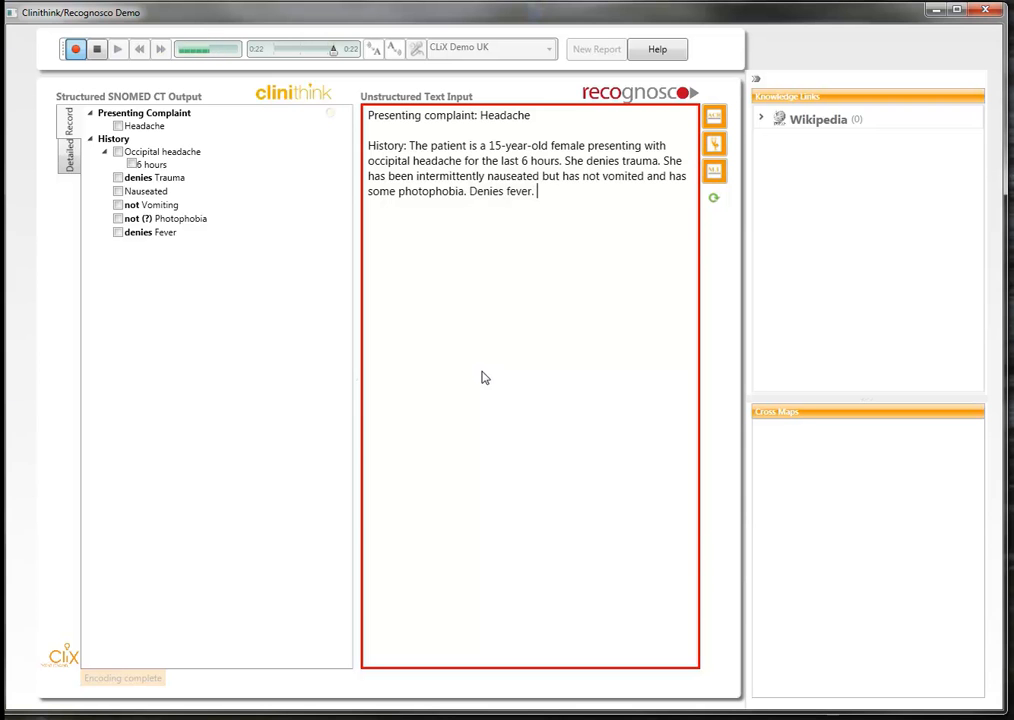
{"action": "type", "text": "no other visual"}
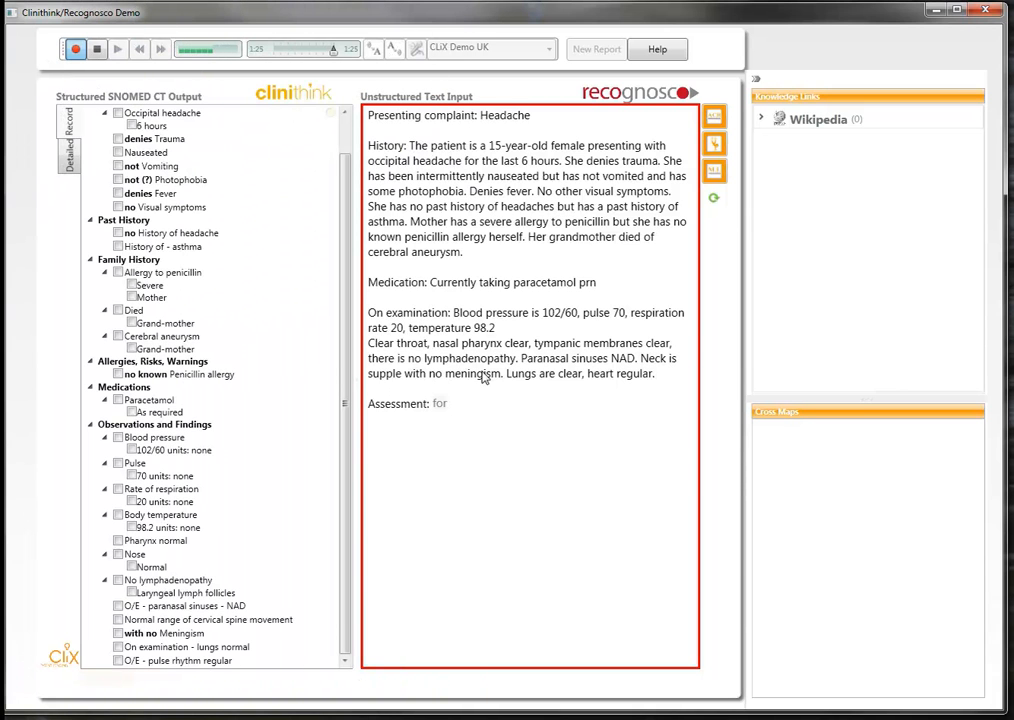
{"action": "type", "text": "photophobia and nausea have made"}
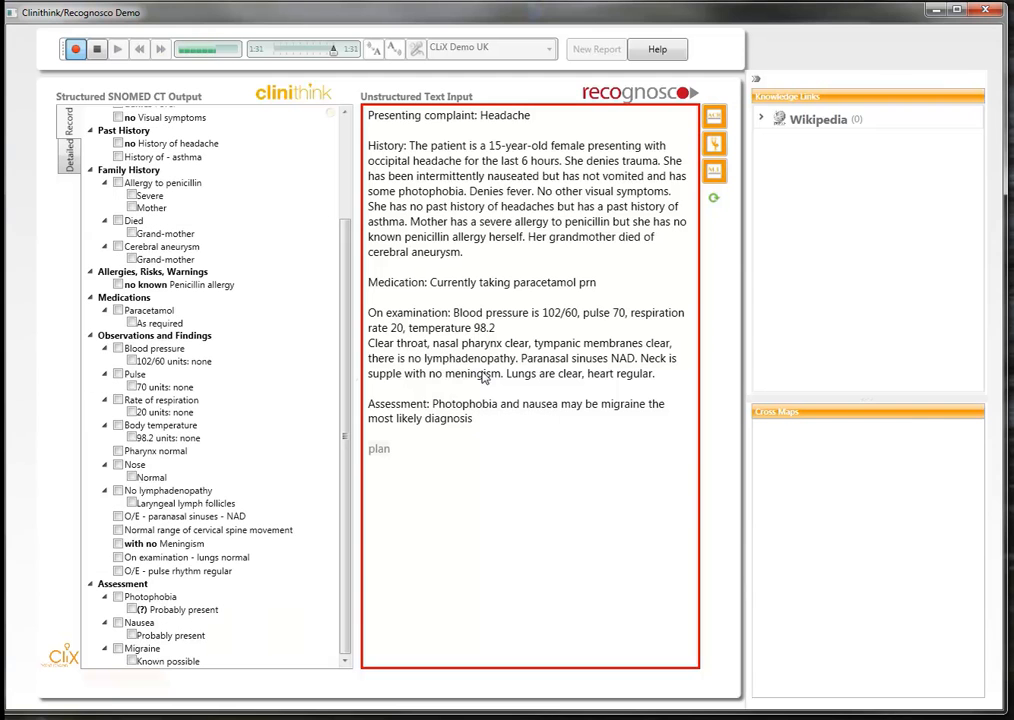
{"action": "type", "text": "paracetamol with codeine prn for pain"}
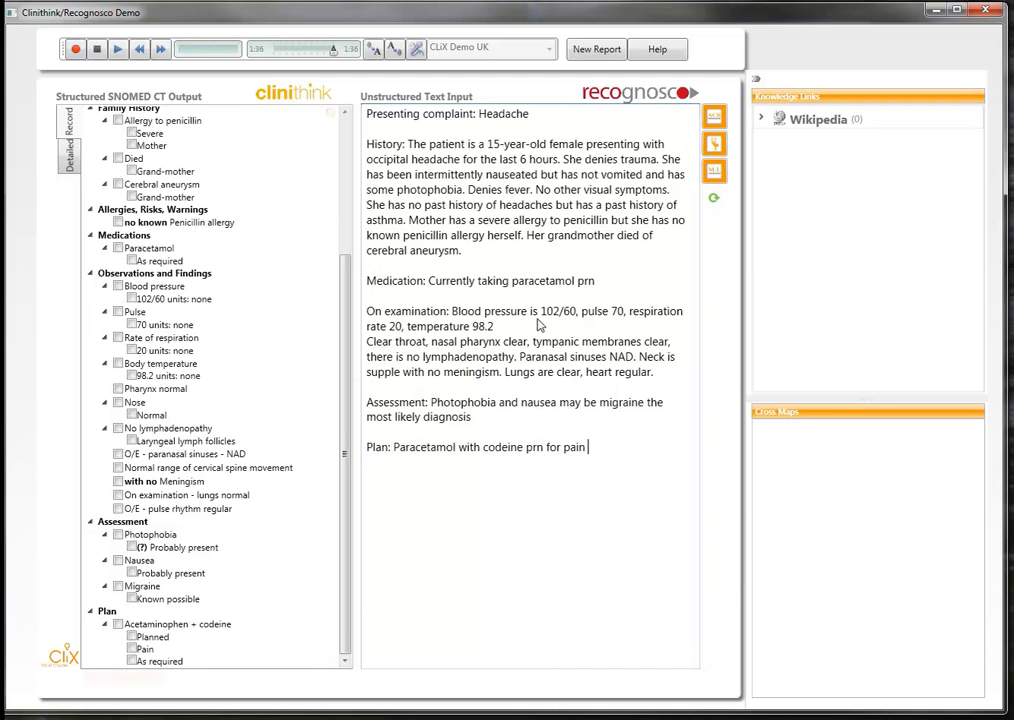
{"action": "mouse_move", "coordinate": [592, 406]}
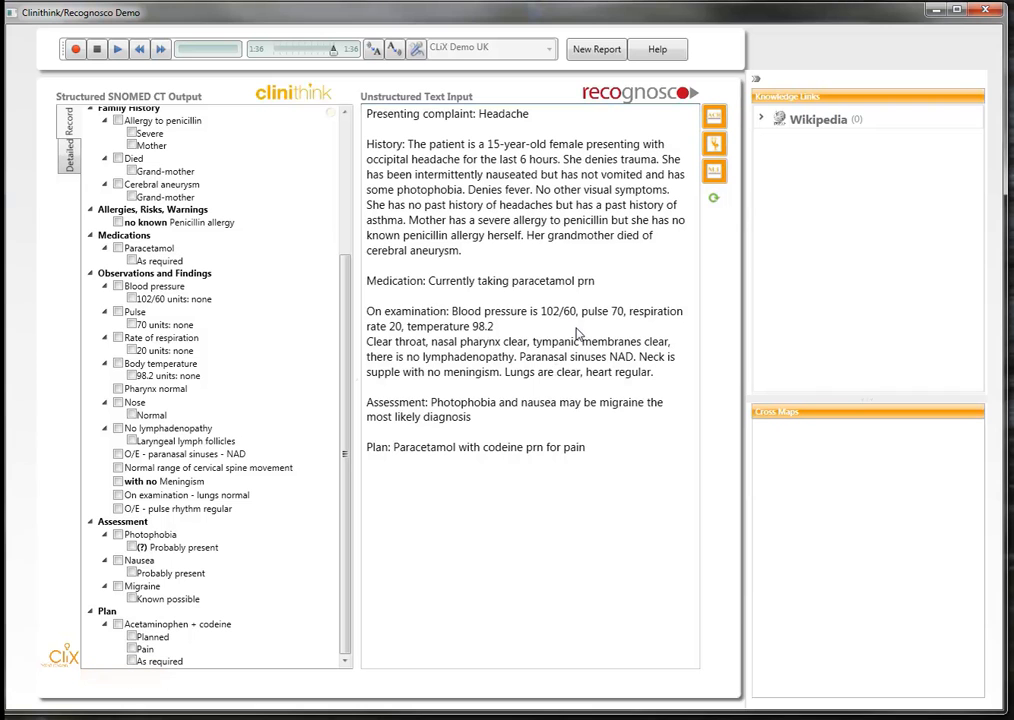
{"action": "mouse_move", "coordinate": [648, 272]}
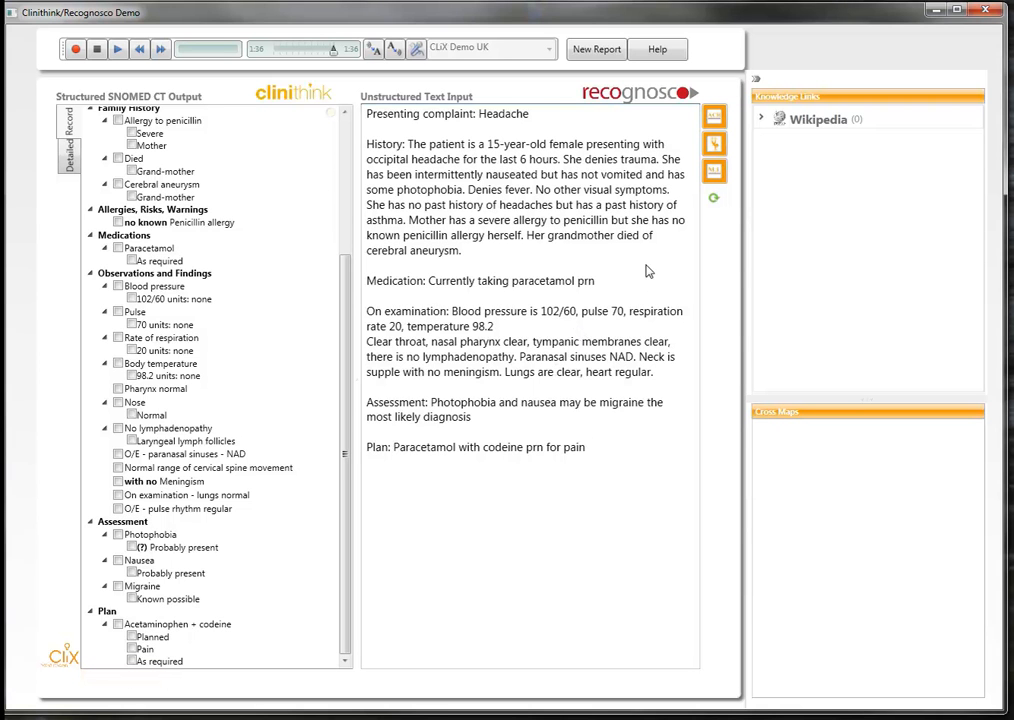
{"action": "mouse_move", "coordinate": [642, 348]}
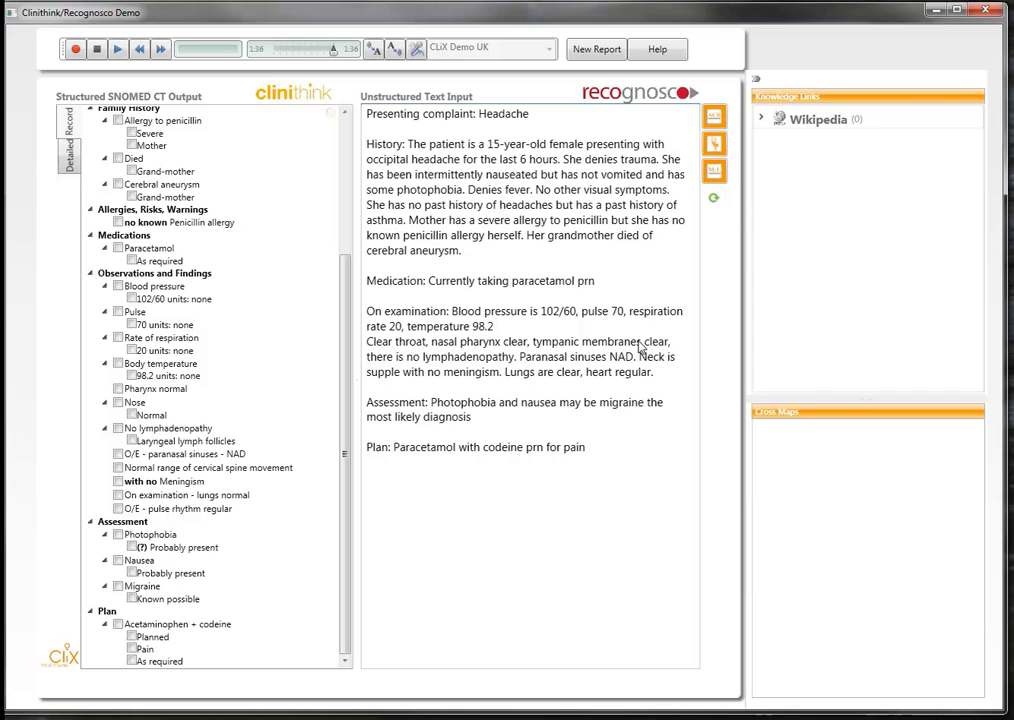
{"action": "mouse_move", "coordinate": [490, 340]}
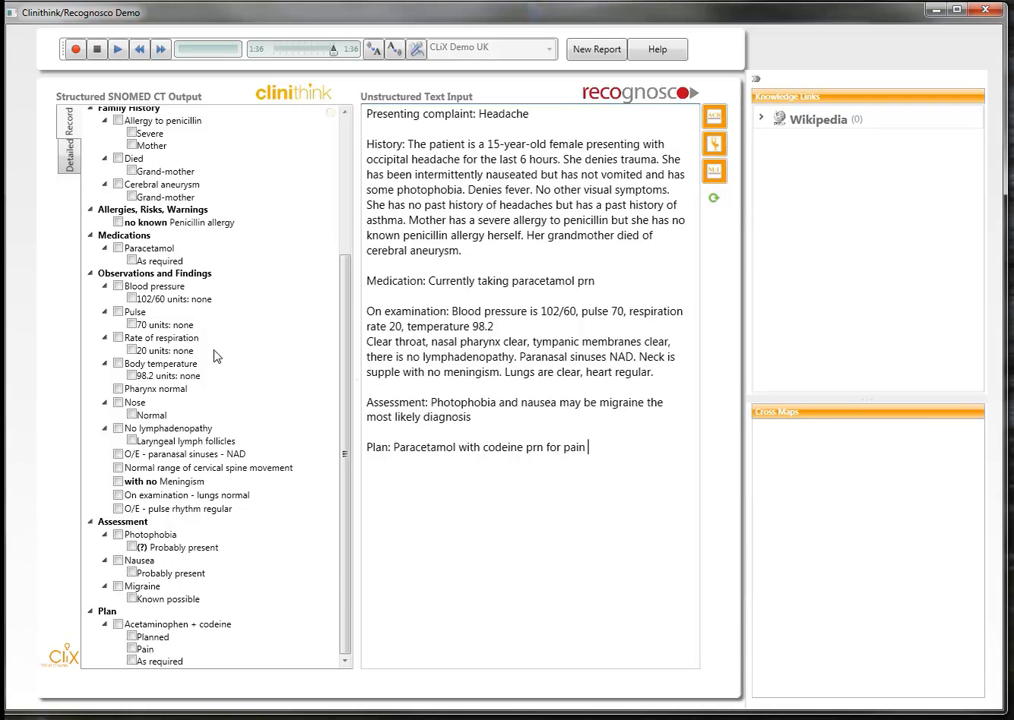
{"action": "mouse_move", "coordinate": [338, 414]}
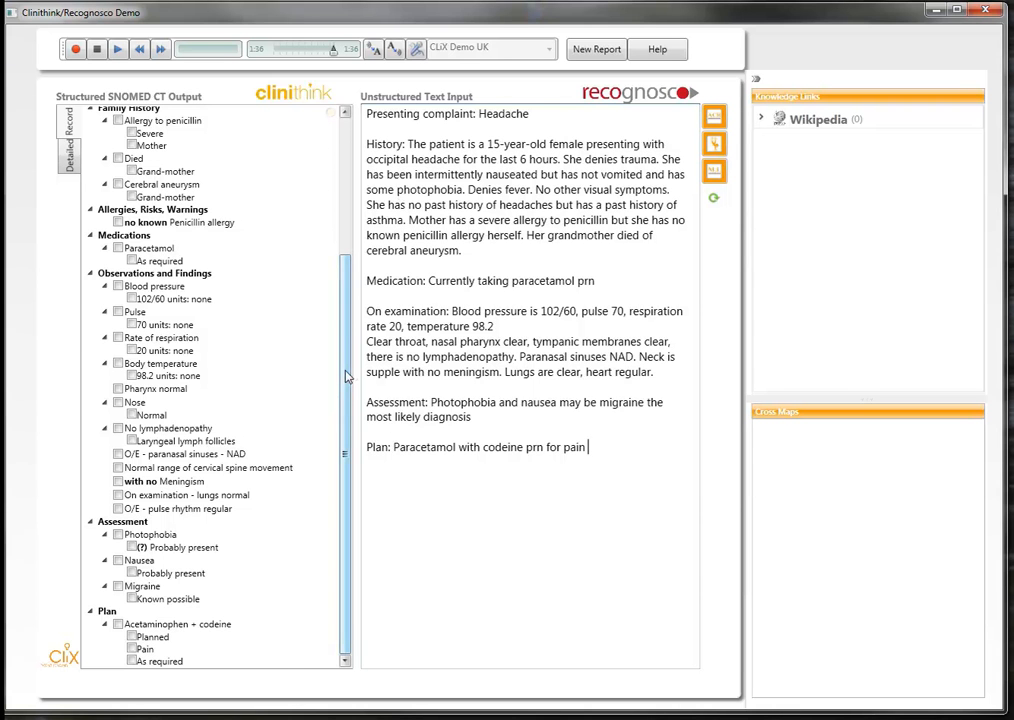
{"action": "scroll", "scroll_direction": "up", "scroll_amount": 3}
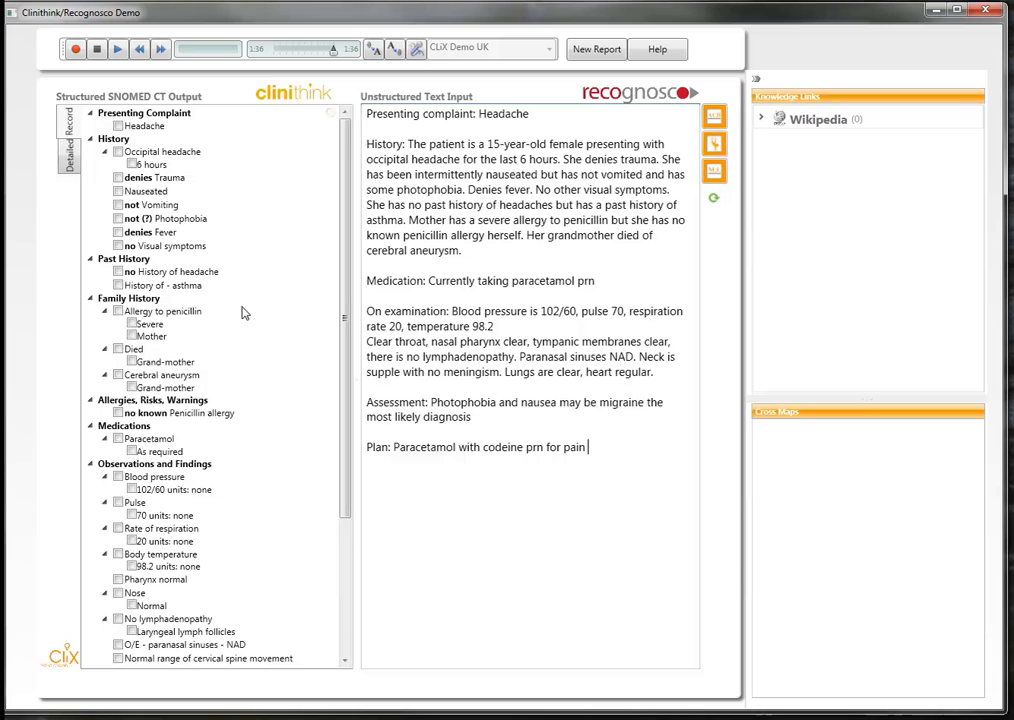
{"action": "mouse_move", "coordinate": [220, 210]}
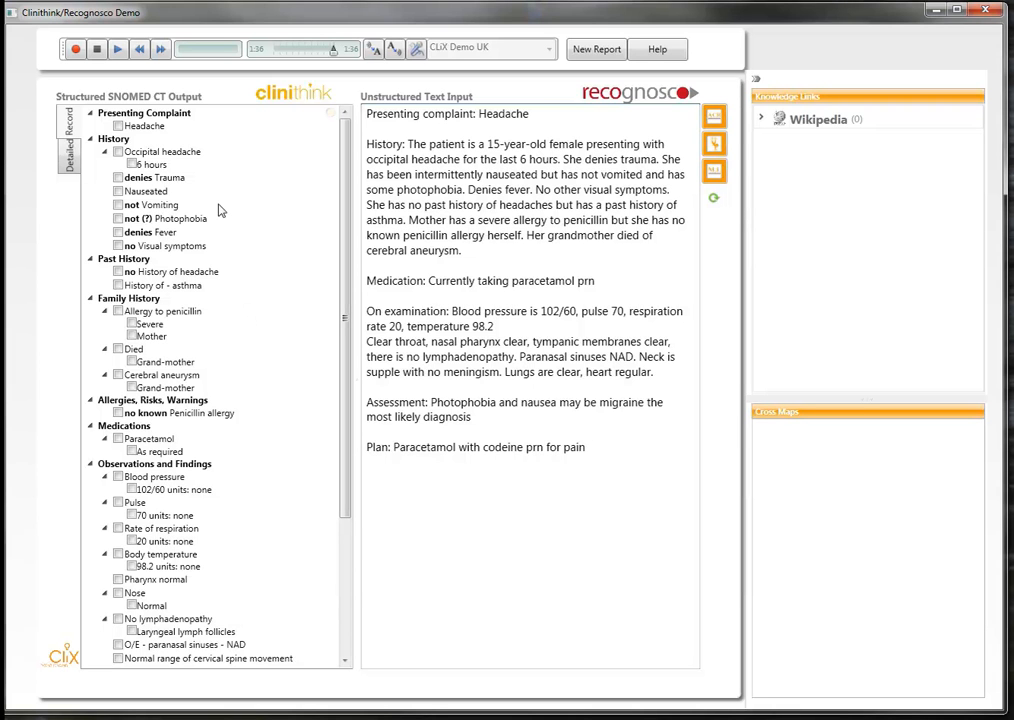
{"action": "mouse_move", "coordinate": [164, 192]}
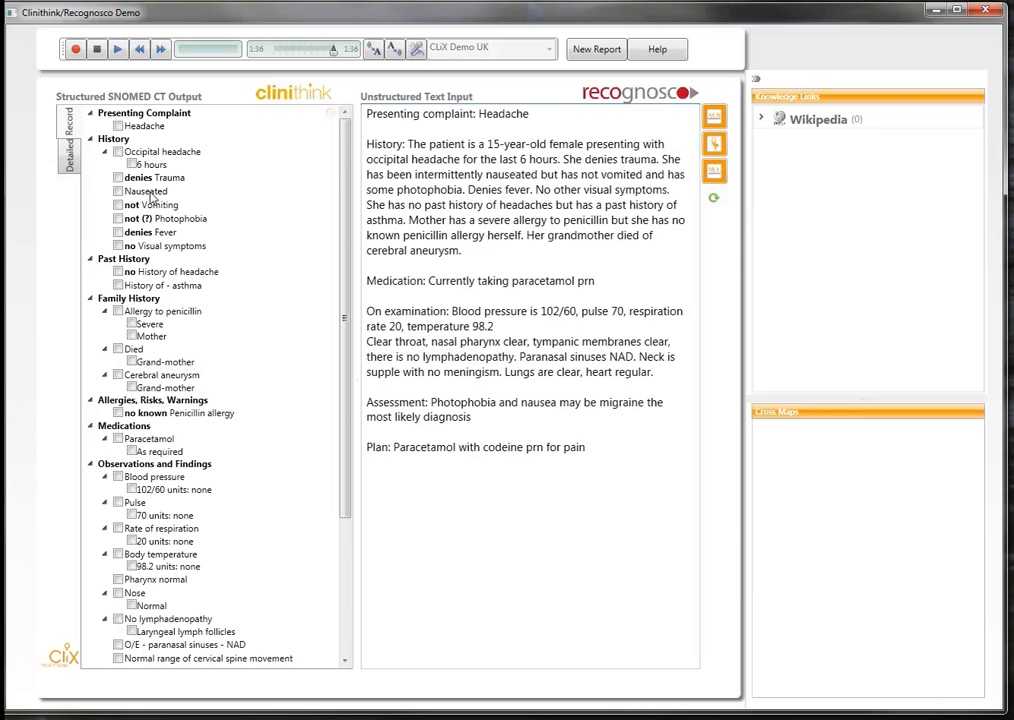
- View knowledge links for the Nausea, Photophobia, Fever and Visual symptoms concepts
{"action": "left_click", "coordinate": [150, 192]}
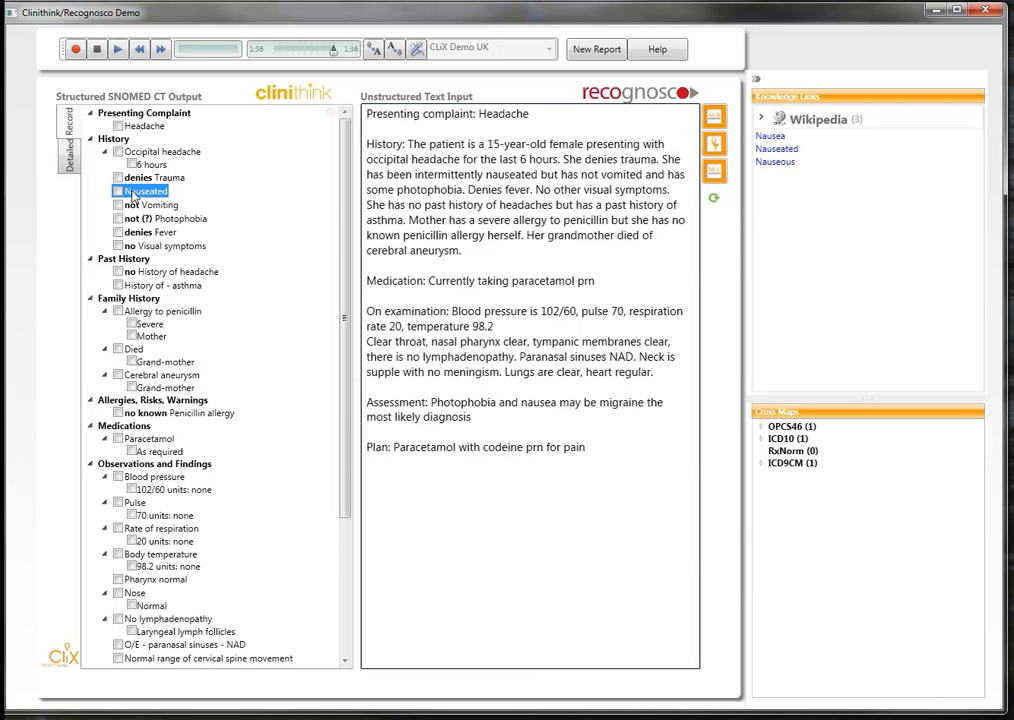
{"action": "mouse_move", "coordinate": [160, 214]}
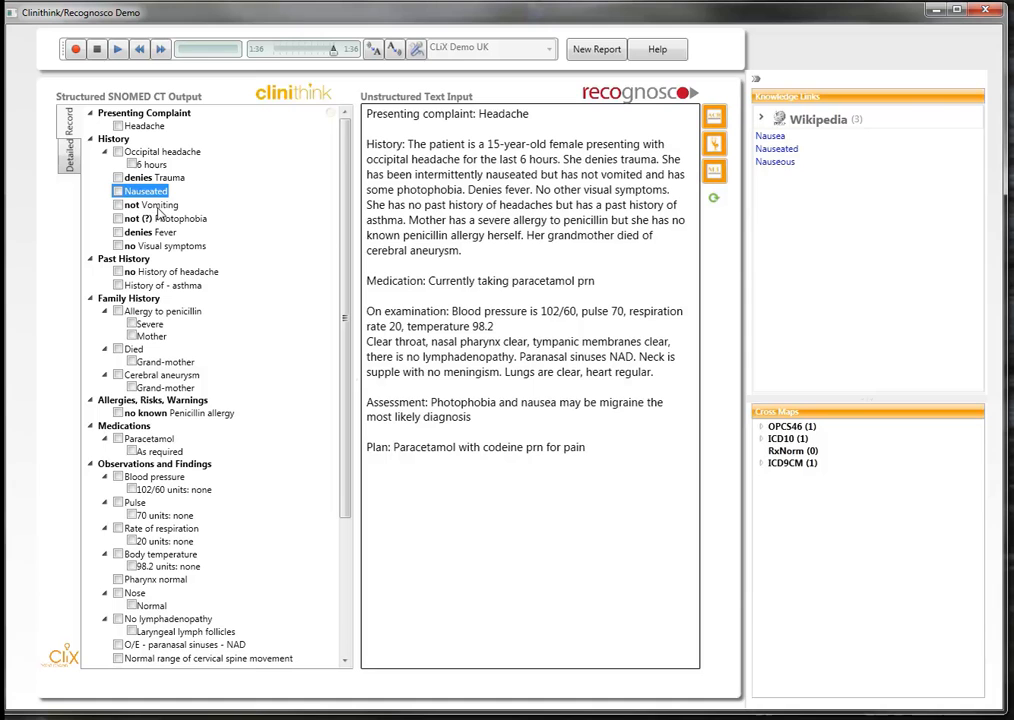
{"action": "left_click", "coordinate": [170, 218]}
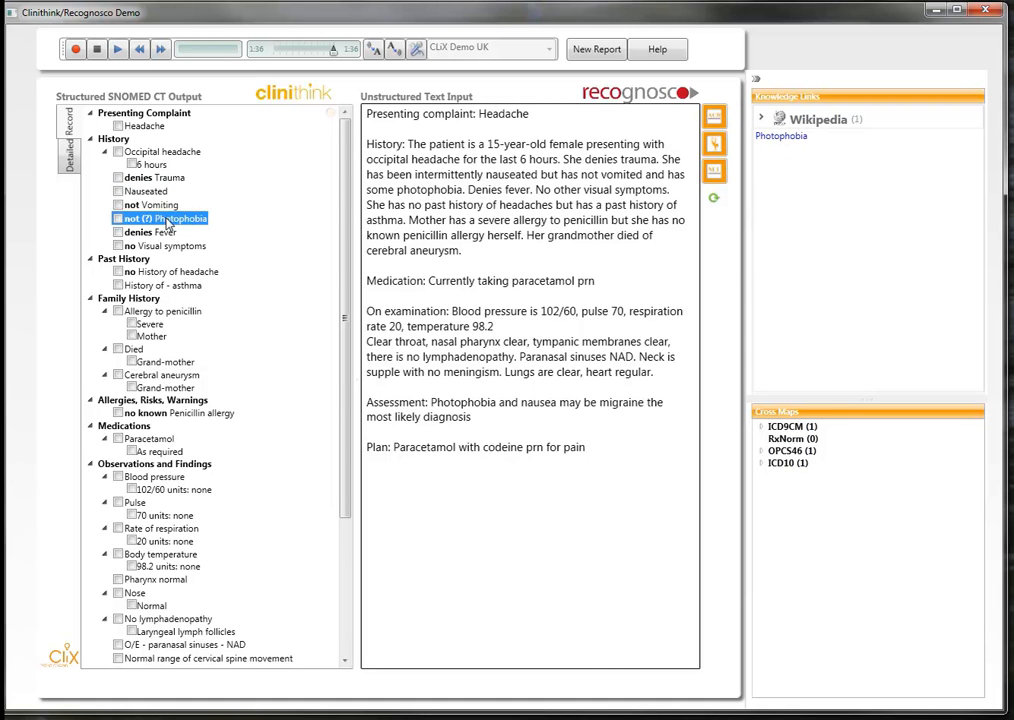
{"action": "left_click", "coordinate": [150, 232]}
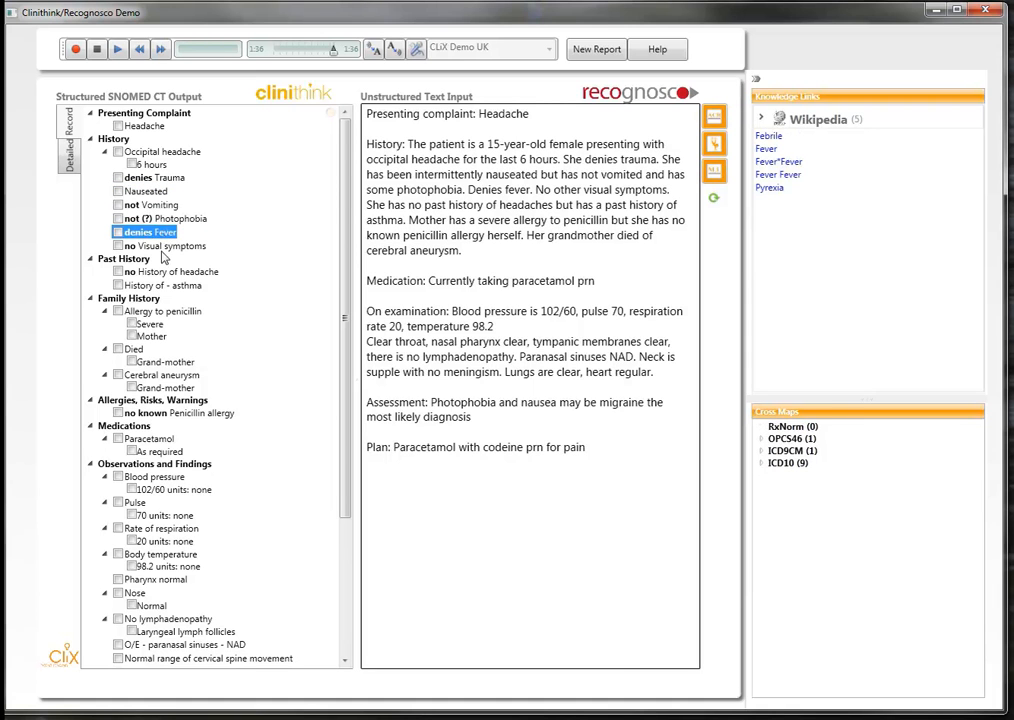
{"action": "left_click", "coordinate": [166, 246]}
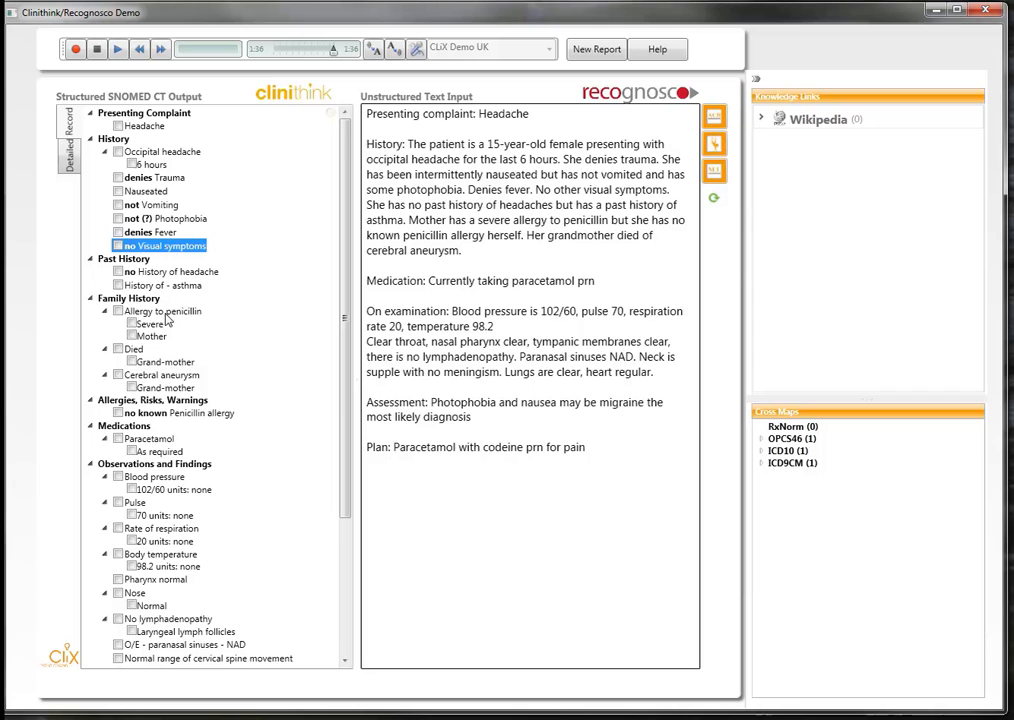
- View links for Penicillin allergy, Mother, Cerebral aneurysm and Grand-mother, ending on Cerebral aneurysm
{"action": "left_click", "coordinate": [160, 310]}
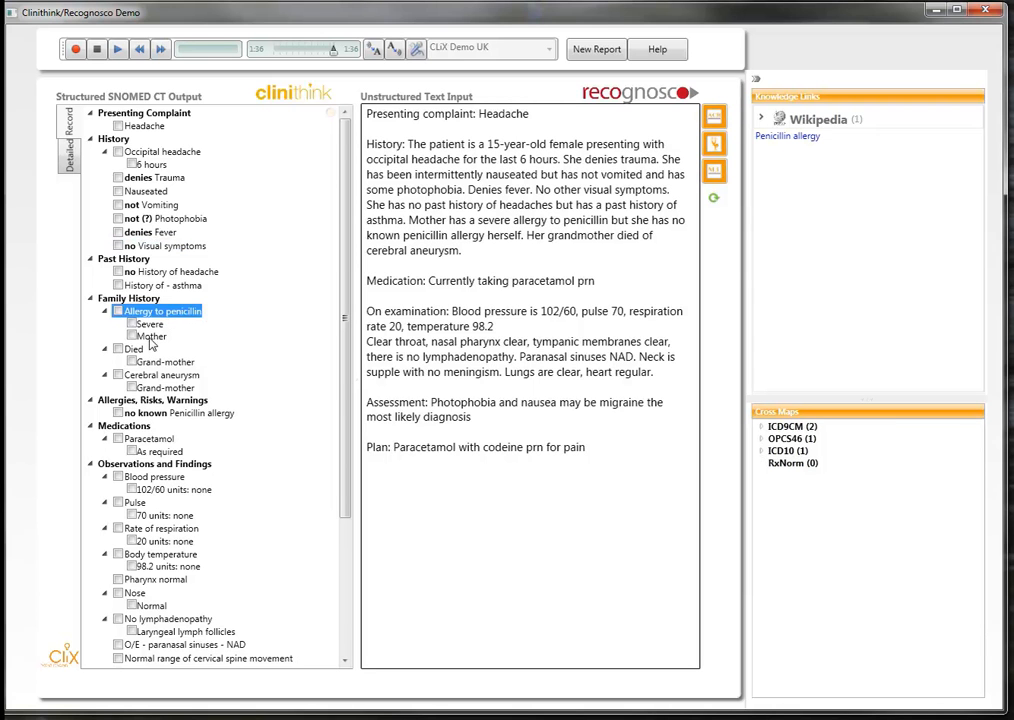
{"action": "left_click", "coordinate": [148, 336]}
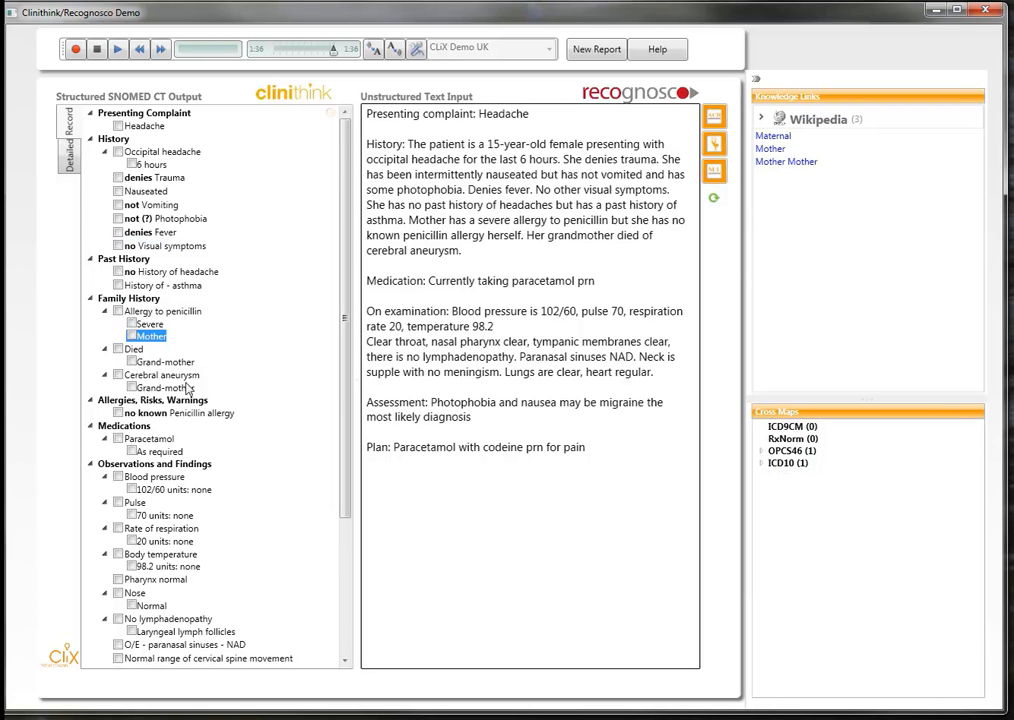
{"action": "mouse_move", "coordinate": [150, 382]}
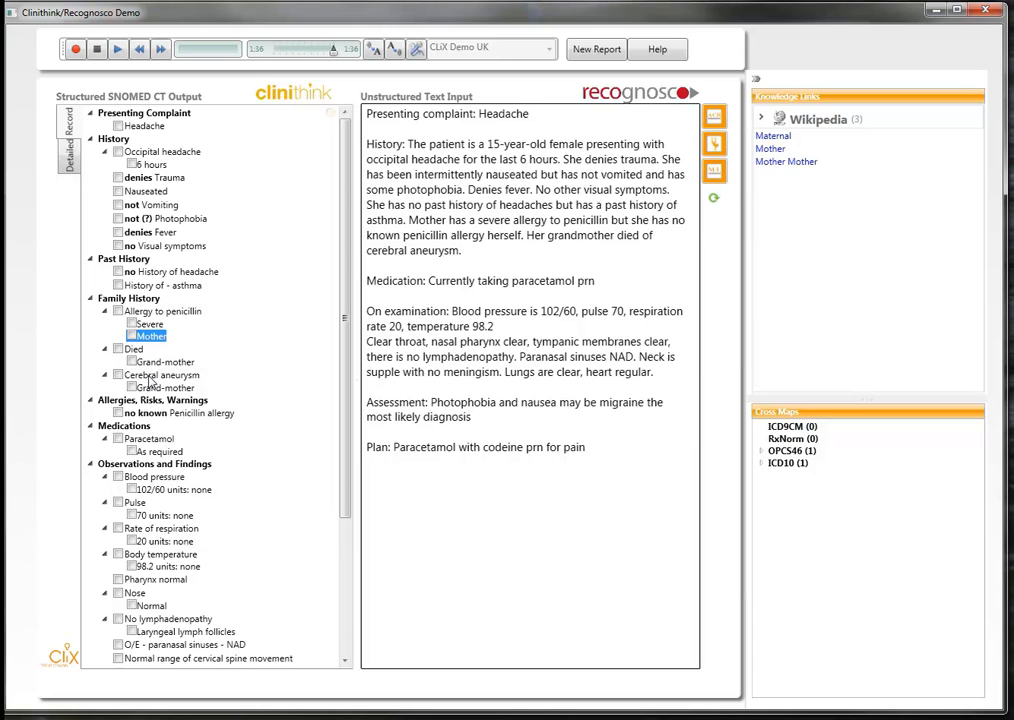
{"action": "left_click", "coordinate": [158, 374]}
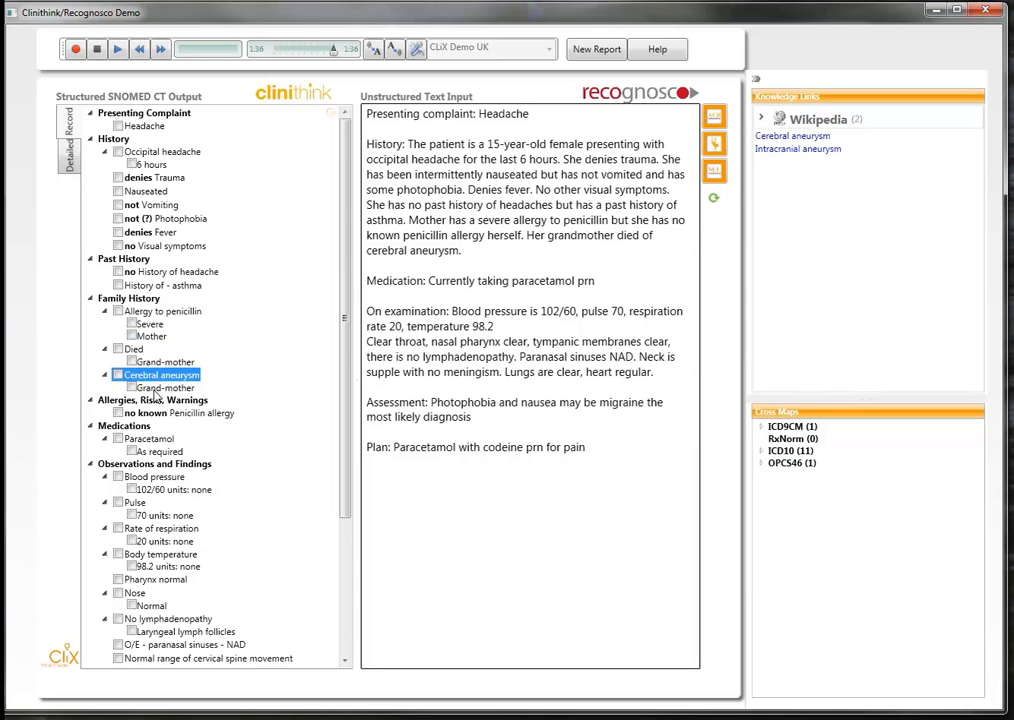
{"action": "left_click", "coordinate": [162, 388]}
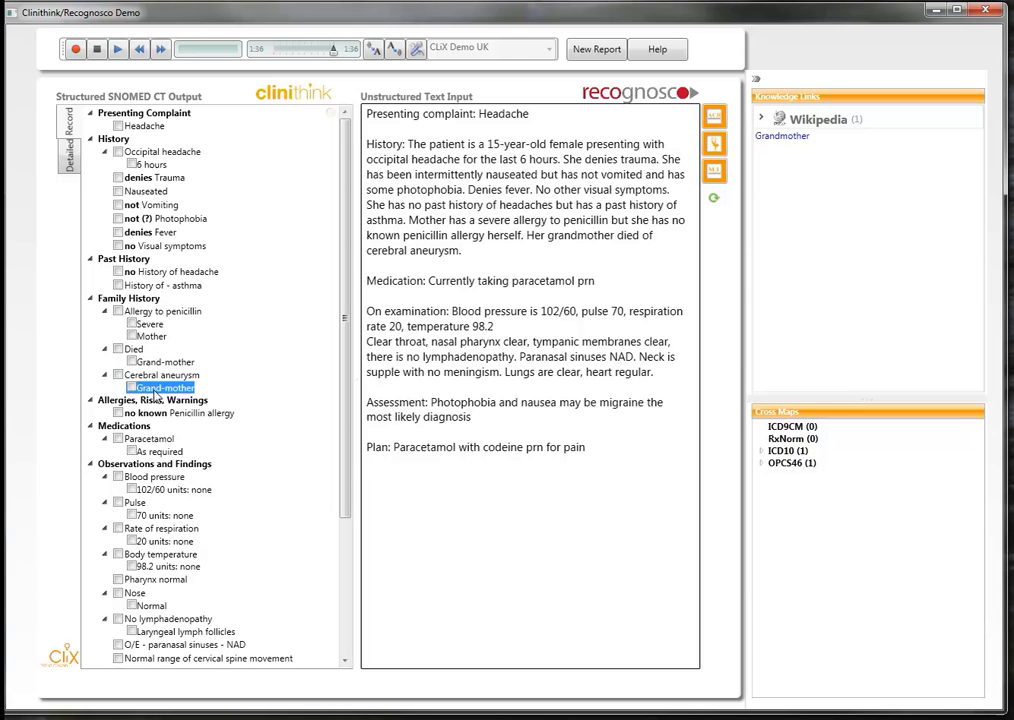
{"action": "left_click", "coordinate": [168, 374]}
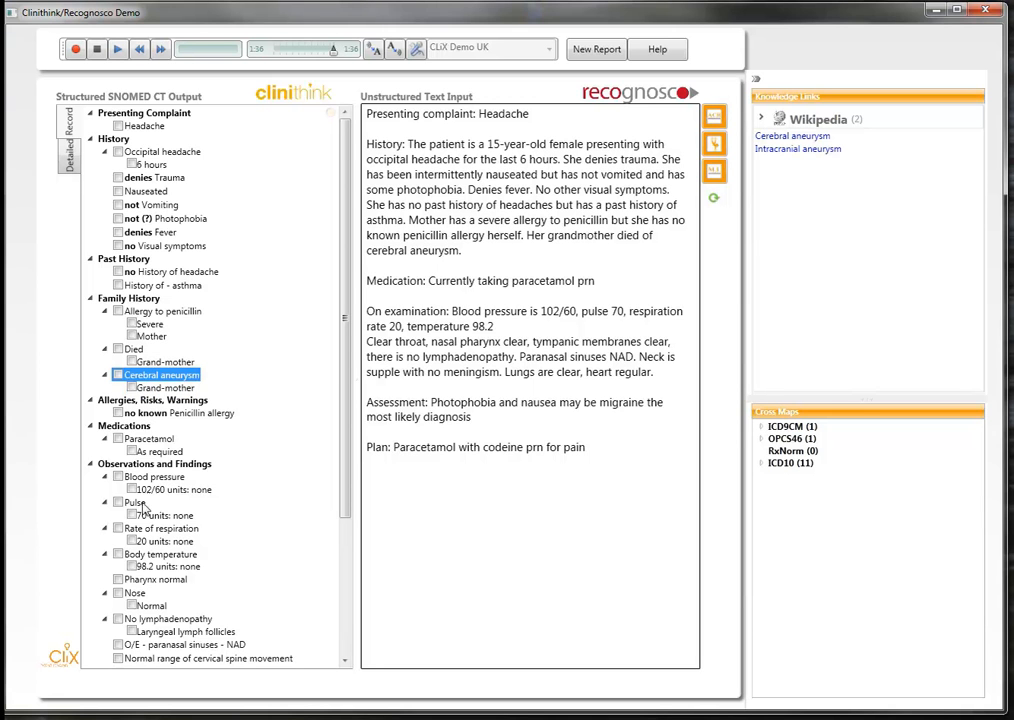
{"action": "mouse_move", "coordinate": [178, 424]}
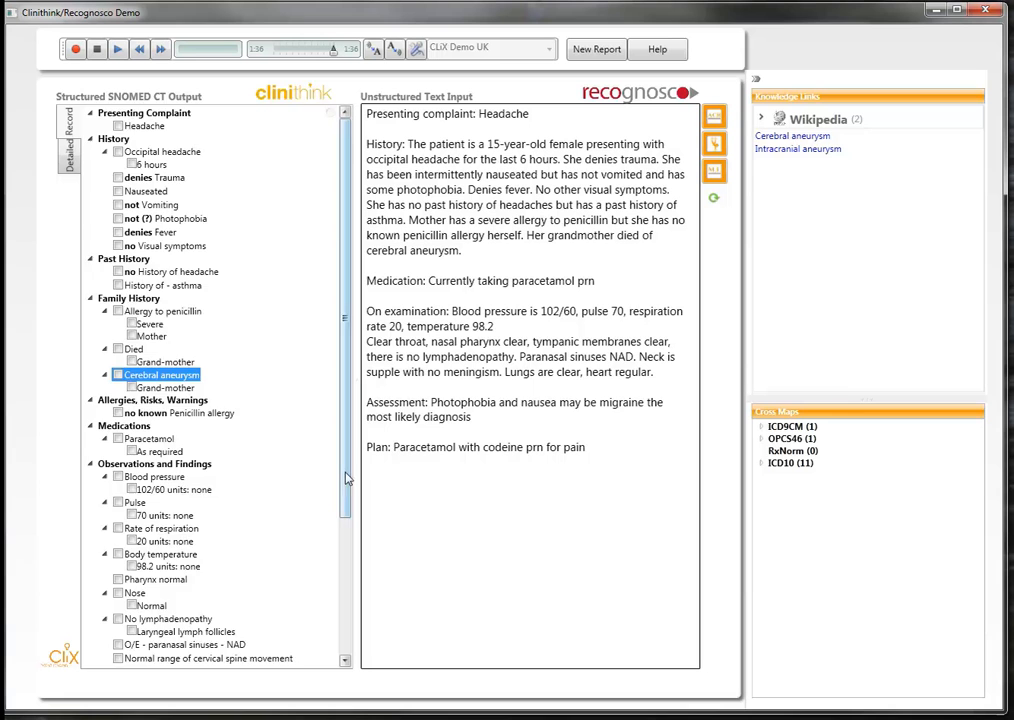
- Expand Migraine's ICD9CM and ICD10 code maps and launch its Wikipedia article
{"action": "scroll", "scroll_direction": "down", "scroll_amount": 3}
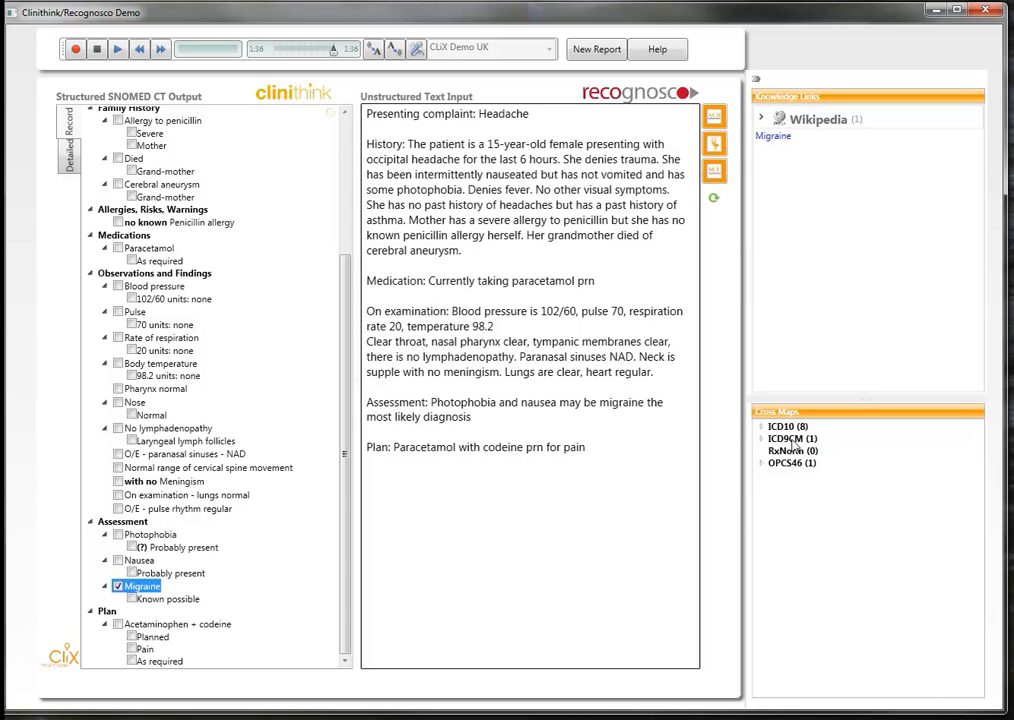
{"action": "left_click", "coordinate": [790, 438]}
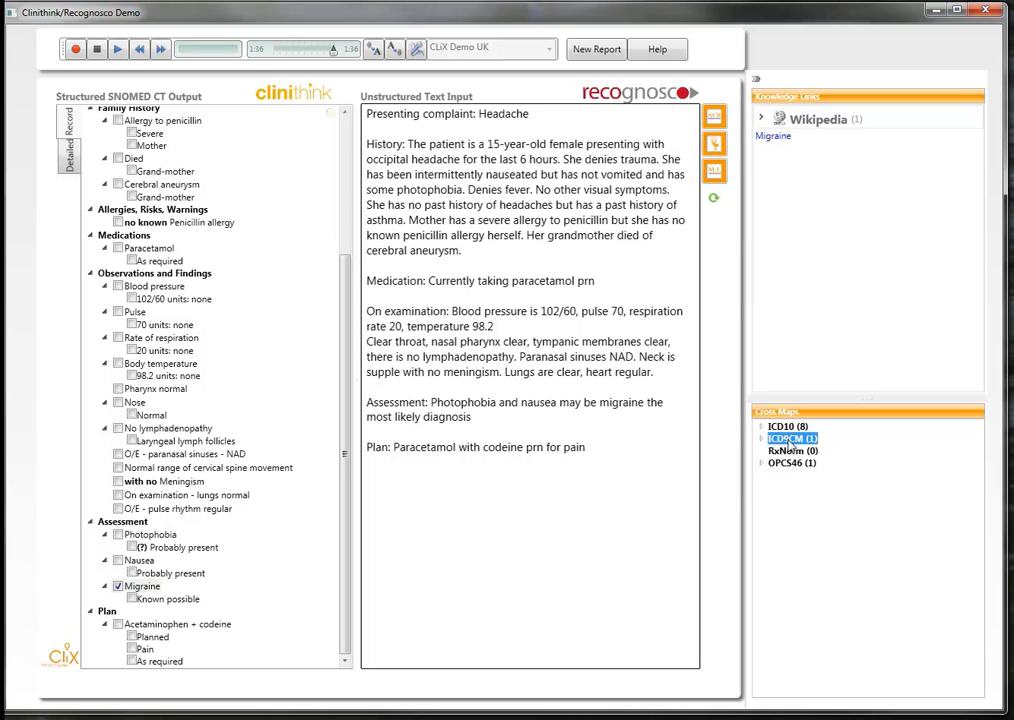
{"action": "left_click", "coordinate": [762, 438]}
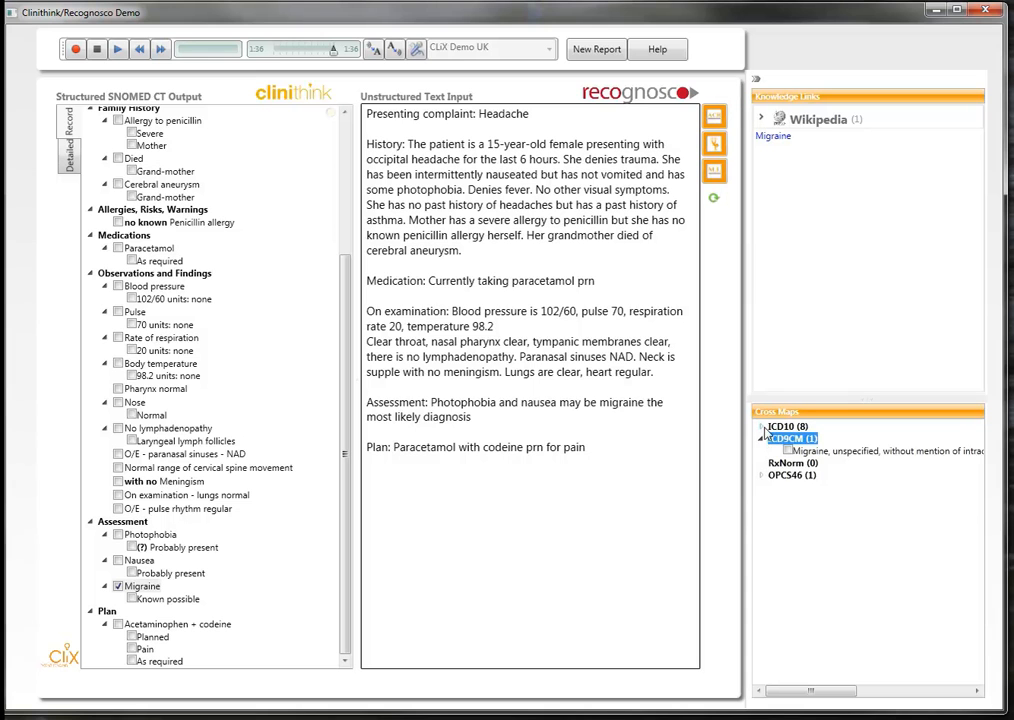
{"action": "left_click", "coordinate": [762, 426]}
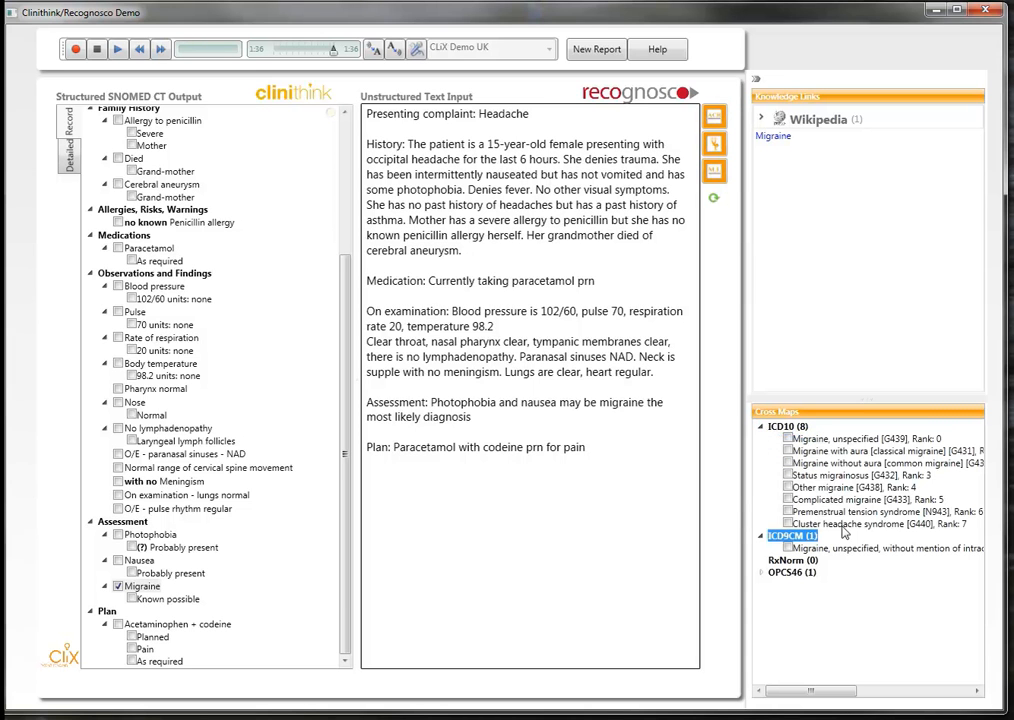
{"action": "mouse_move", "coordinate": [784, 156]}
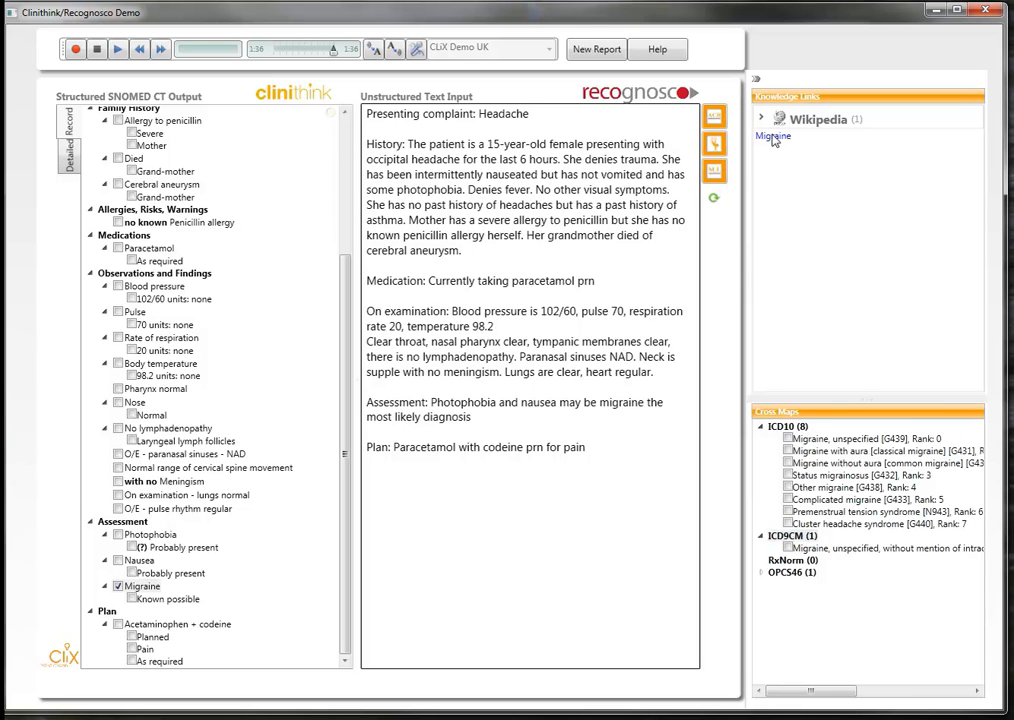
{"action": "left_click", "coordinate": [772, 136]}
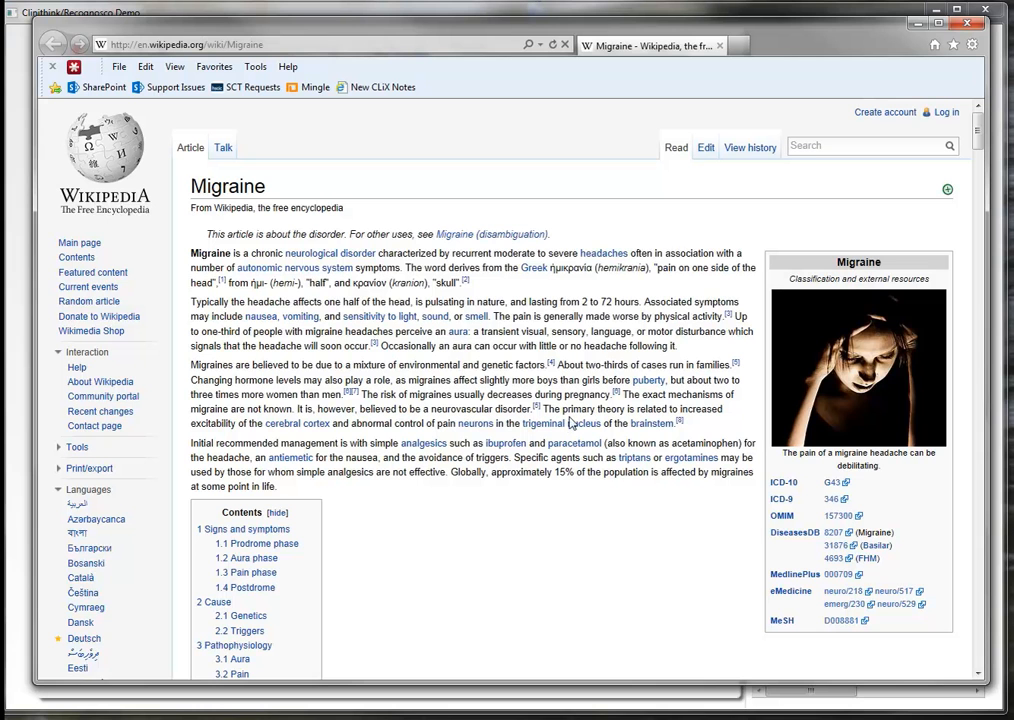
{"action": "mouse_move", "coordinate": [938, 68]}
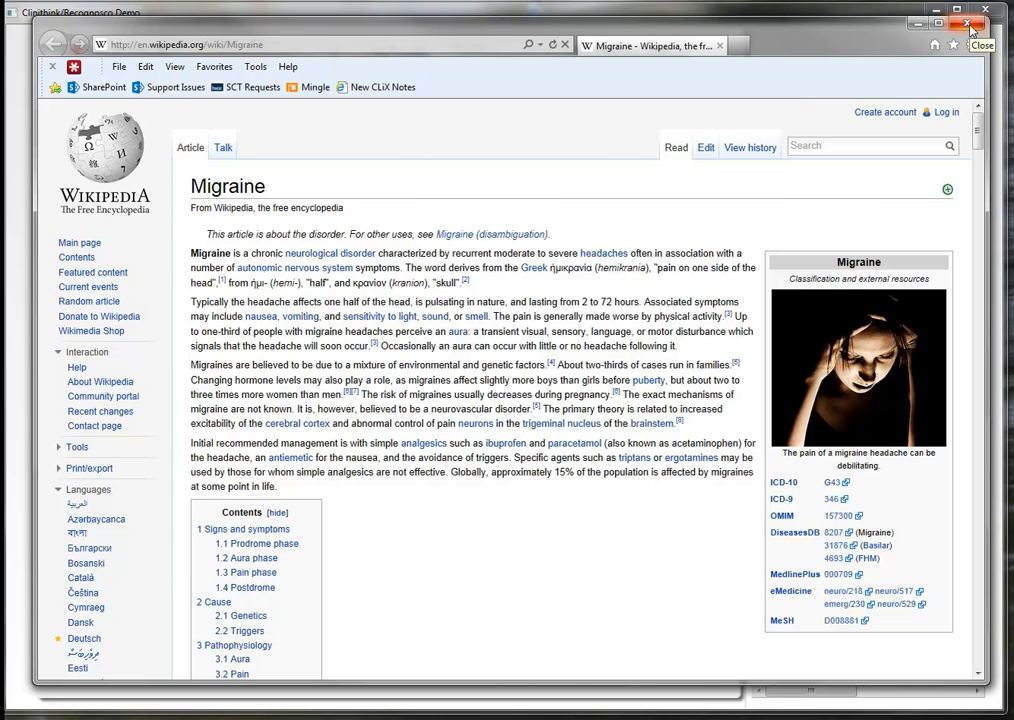
- Close the Internet Explorer window showing the Migraine article
{"action": "left_click", "coordinate": [968, 24]}
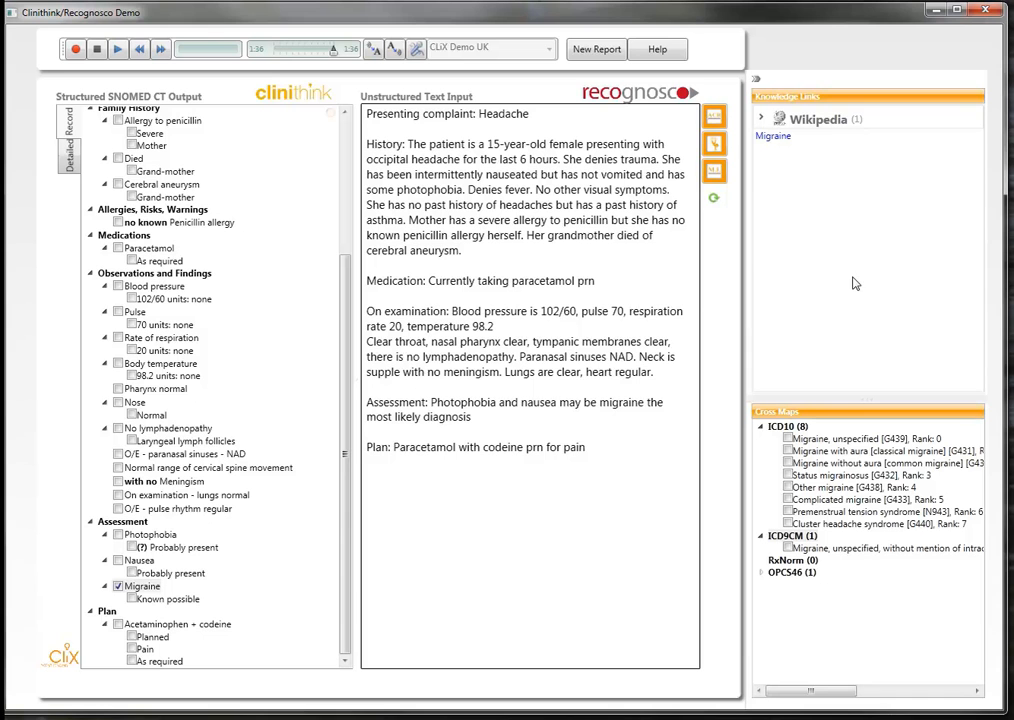
{"action": "mouse_move", "coordinate": [376, 568]}
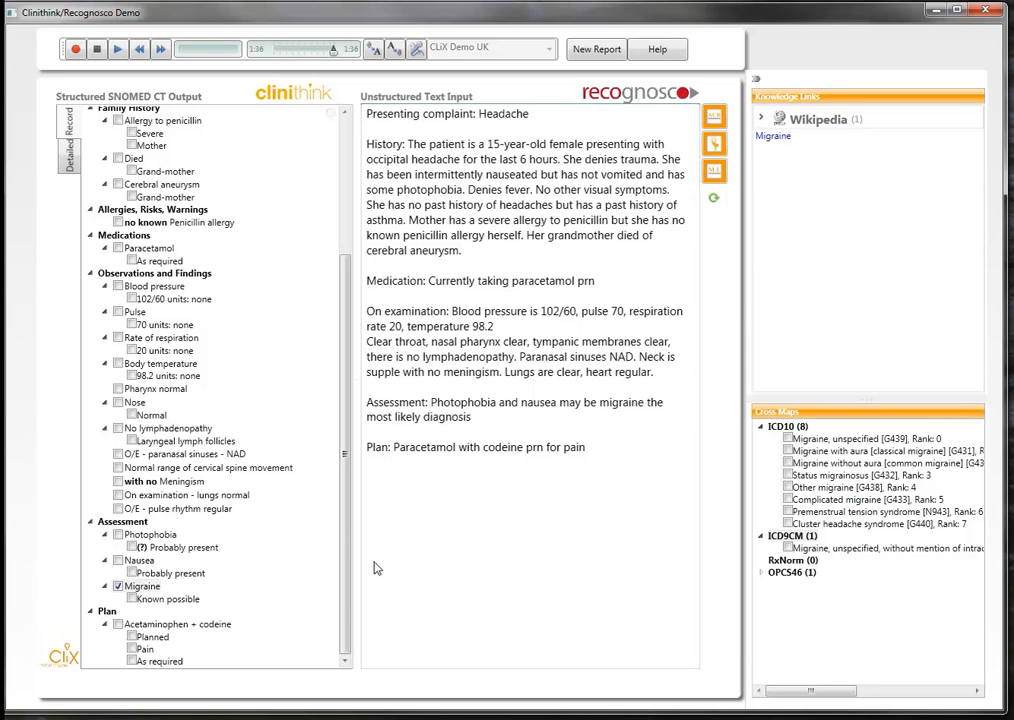